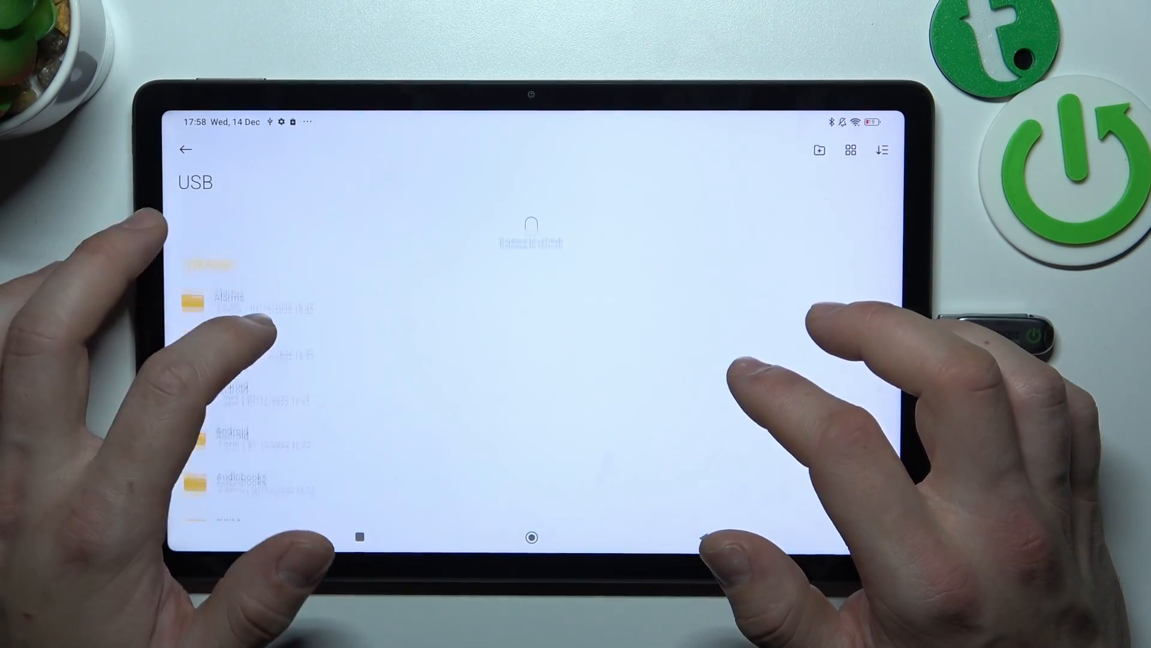
Scroll through the USB drive's folders, then return to the tablet's app drawer
scroll("down", 3)
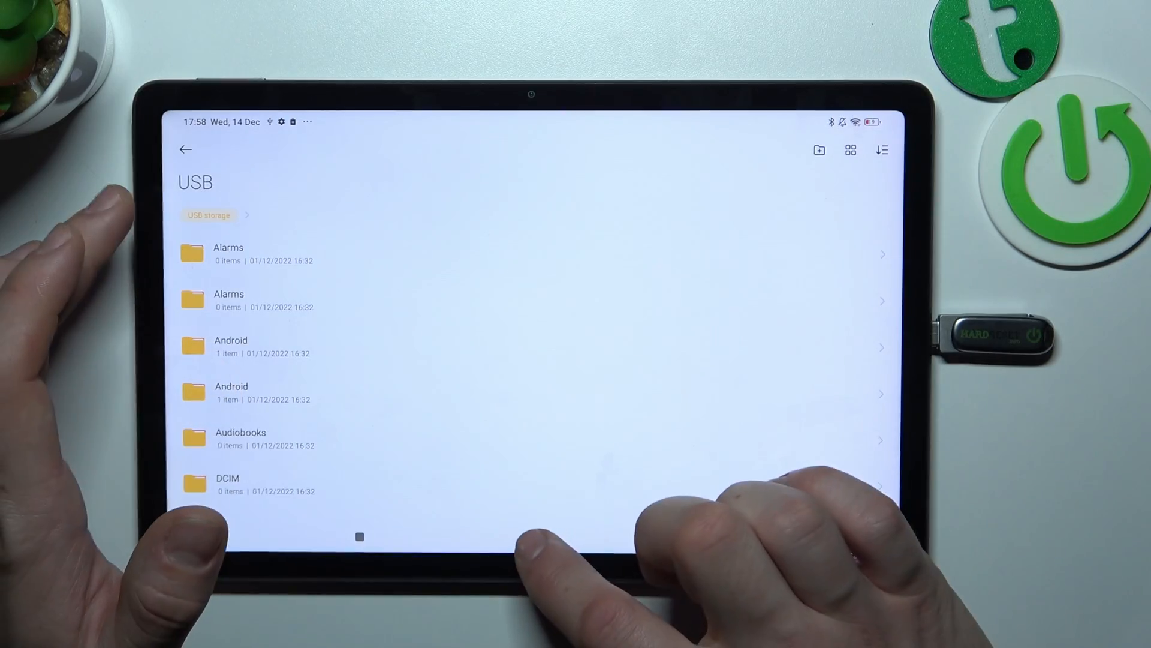
left_click(532, 537)
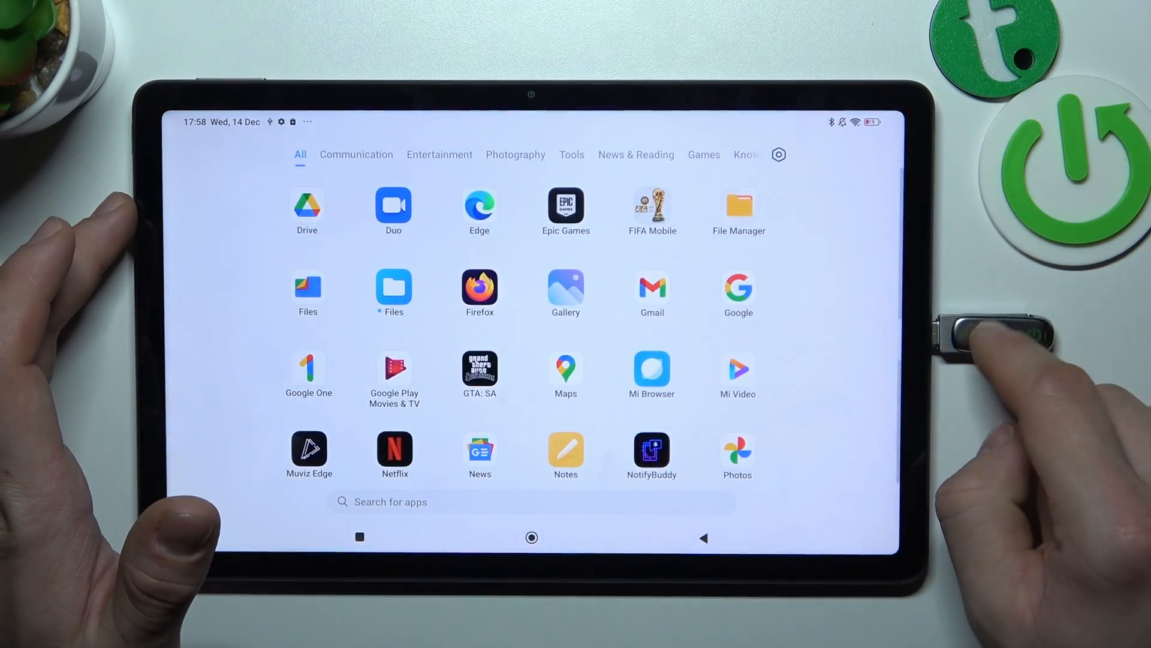
scroll("down", 3)
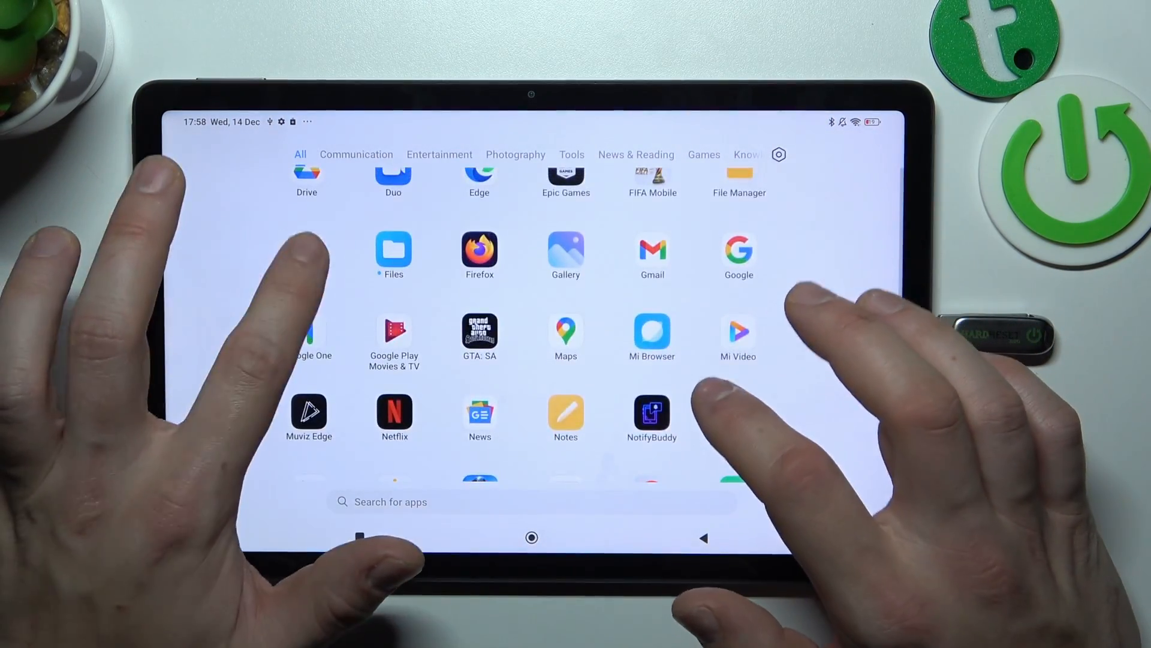
Launch Files by Google and open the SanDisk 3.2Gen1 drive under Storage devices
left_click(392, 253)
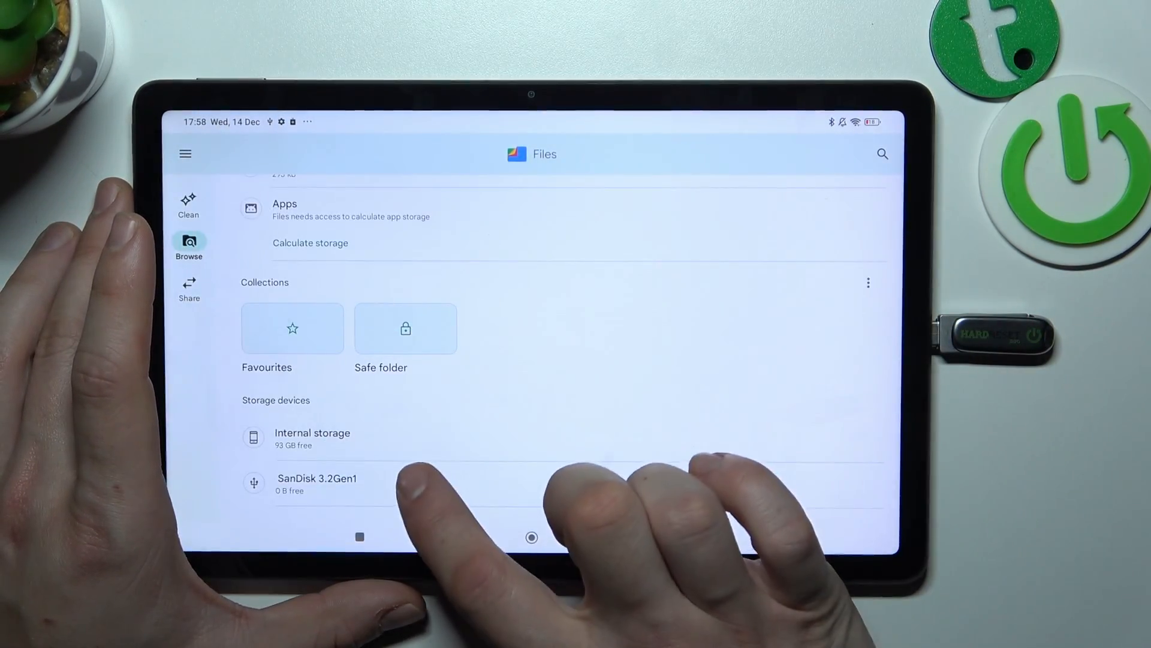
left_click(317, 483)
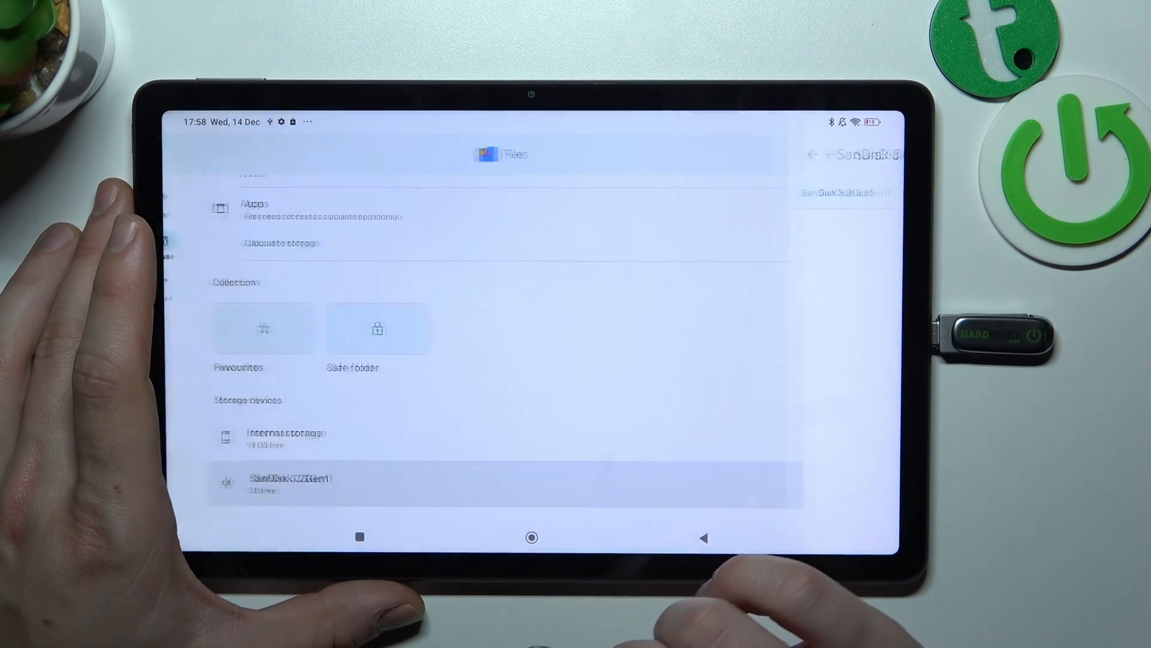